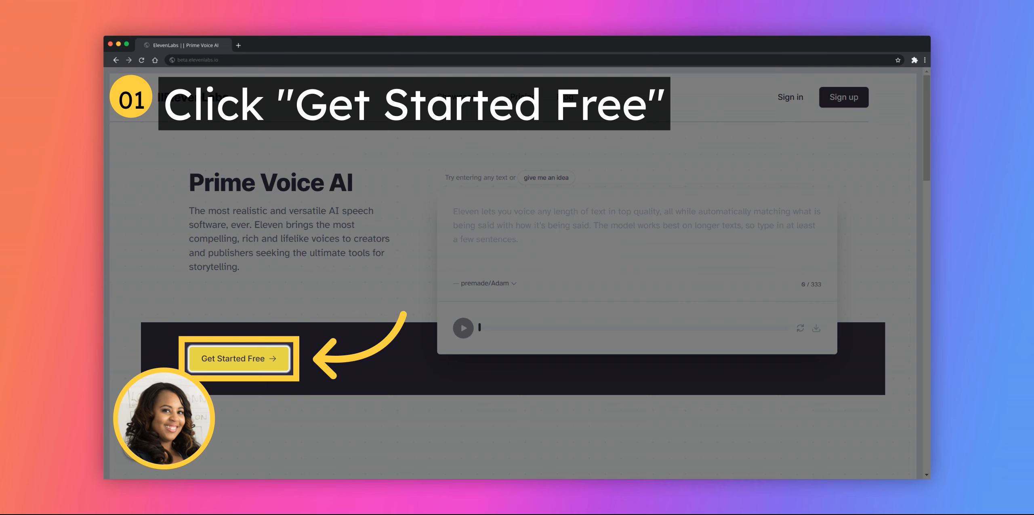
Start ElevenLabs for free and generate speech from the bedtime-story script
left_click(236, 358)
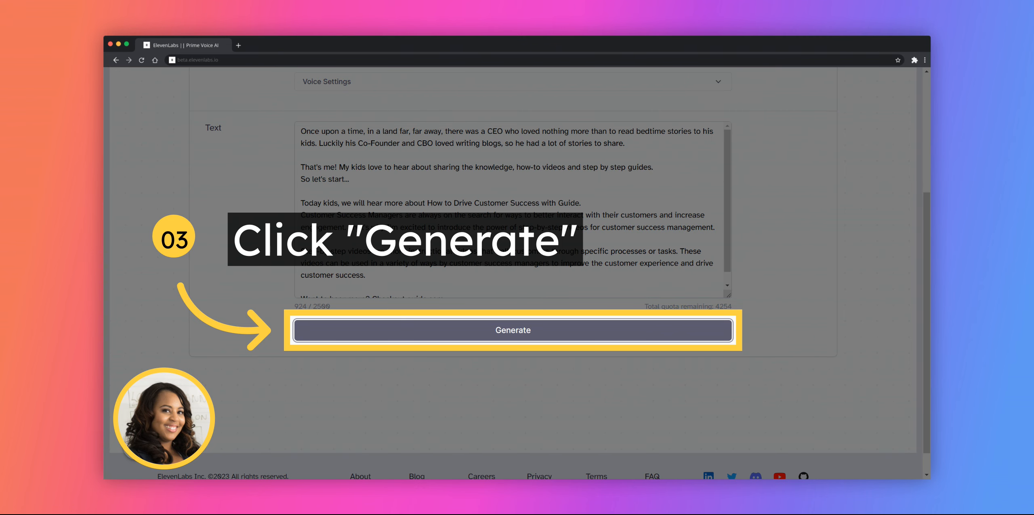
left_click(185, 46)
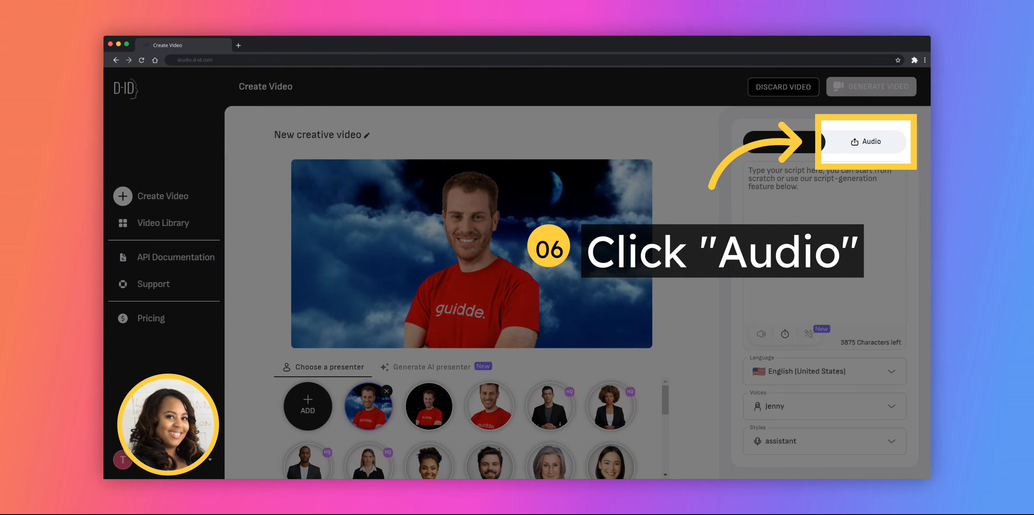
Switch the new D-ID video to take its voice from uploaded audio
left_click(865, 141)
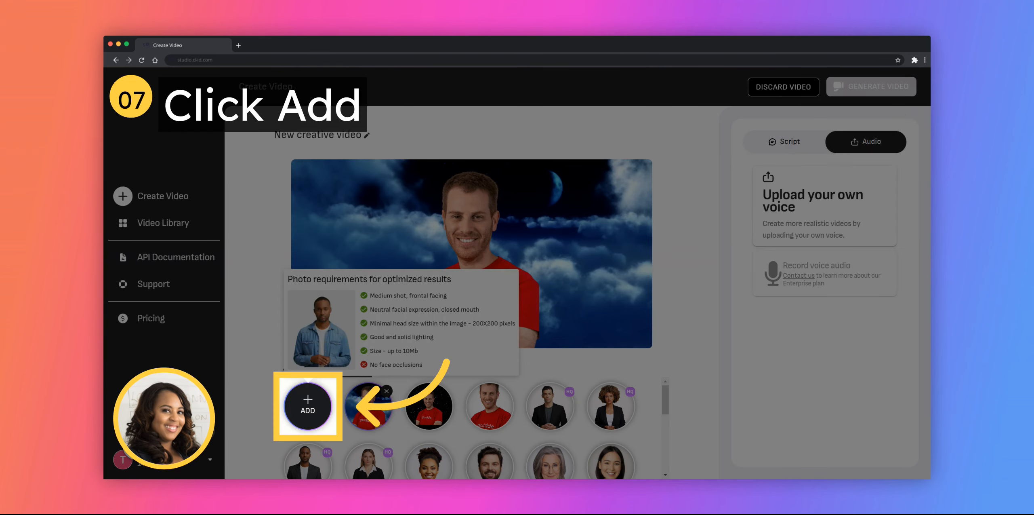